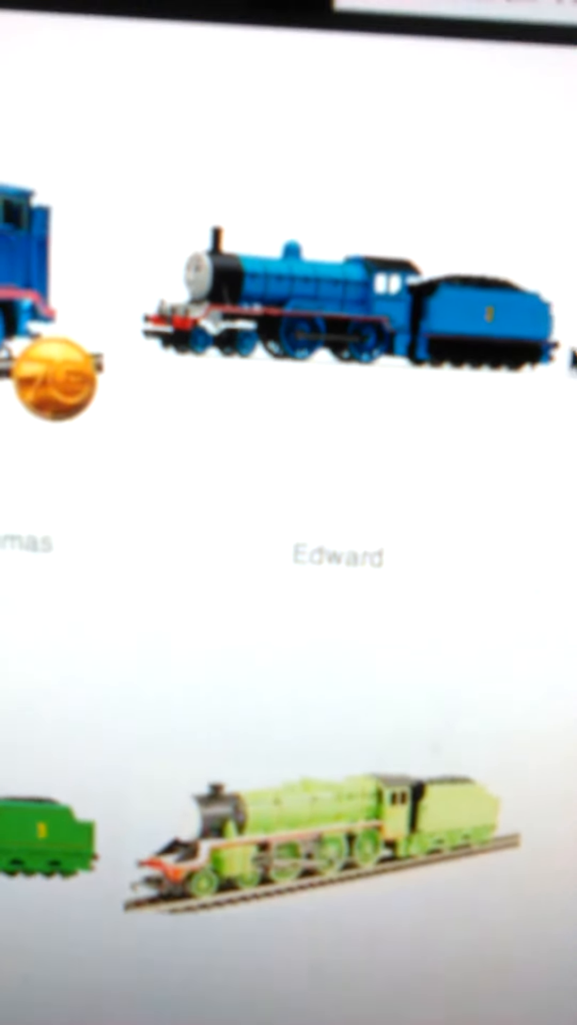
scroll(down, 3)
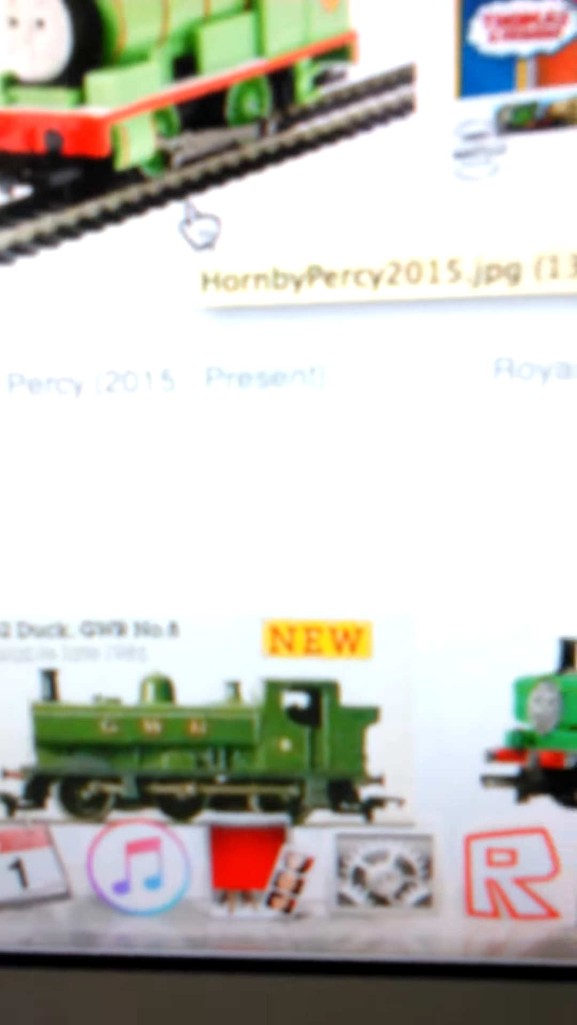